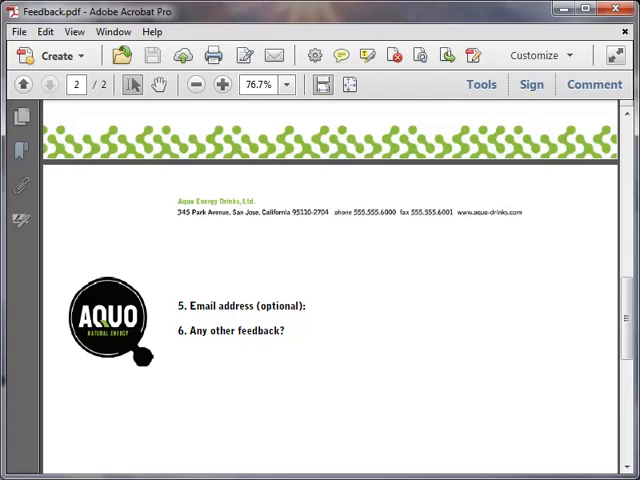
Start a new form for Feedback.pdf with Tools > Forms > Create, building from an existing document
{"action": "left_click", "coordinate": [480, 84]}
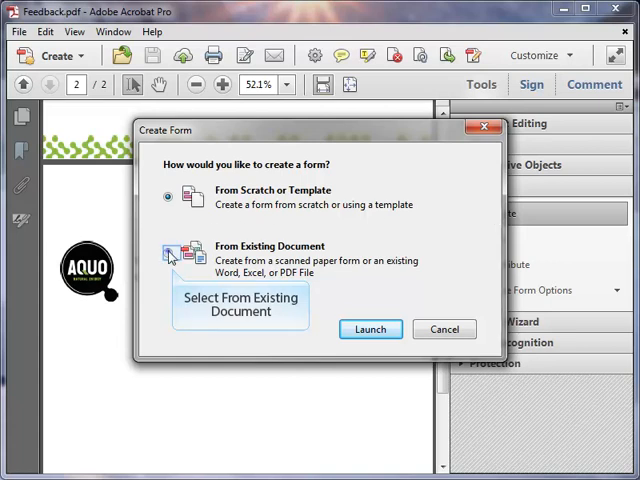
Launch form creation on the current Feedback document and dismiss the Form Editing notice
{"action": "left_click", "coordinate": [370, 329]}
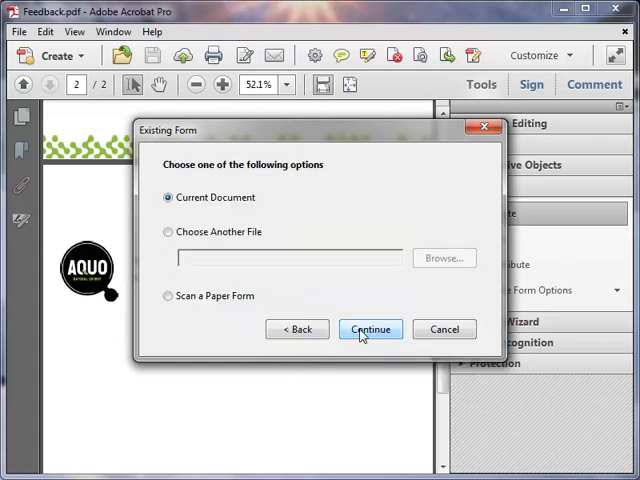
{"action": "left_click", "coordinate": [370, 329]}
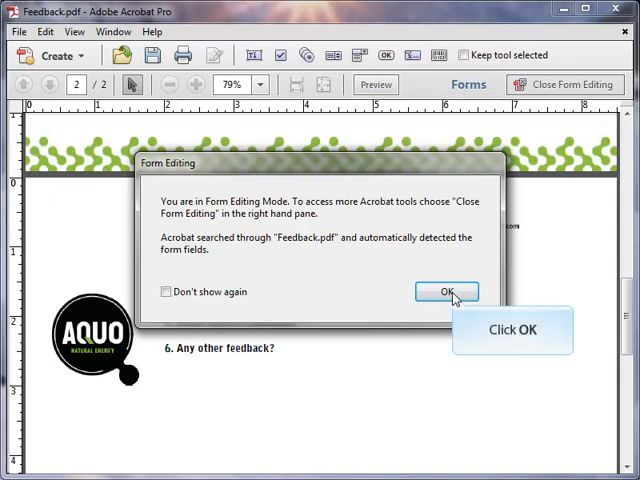
{"action": "left_click", "coordinate": [446, 291]}
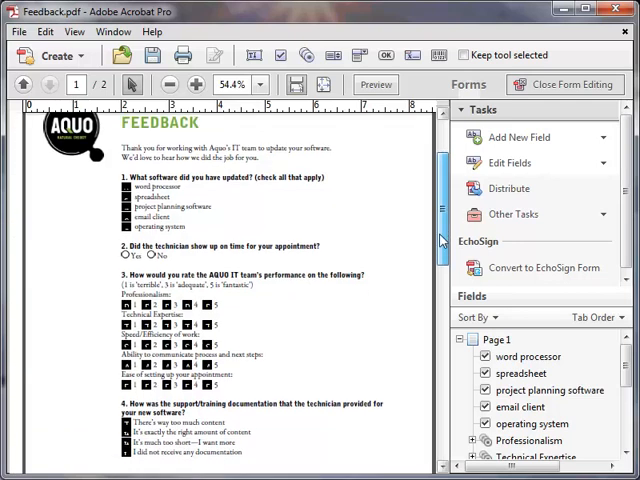
{"action": "scroll", "scroll_direction": "down", "scroll_amount": 3}
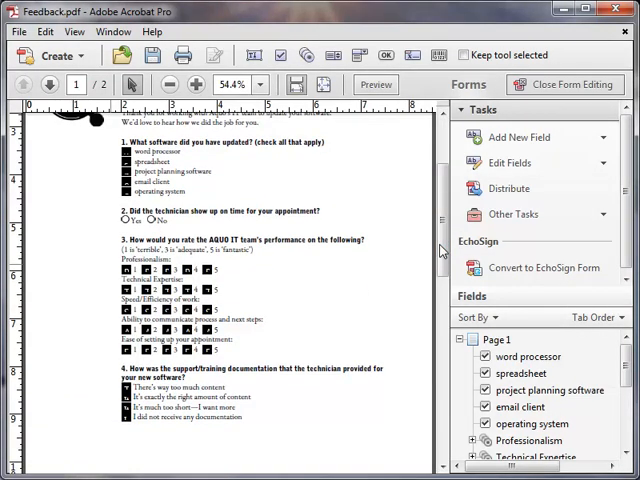
{"action": "left_click", "coordinate": [195, 84]}
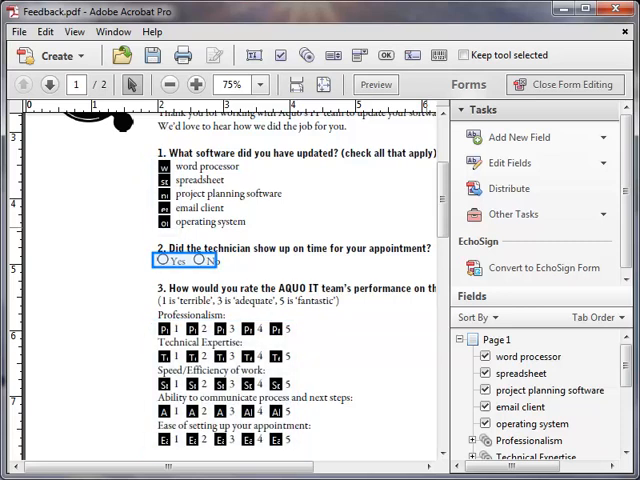
{"action": "left_click", "coordinate": [40, 83]}
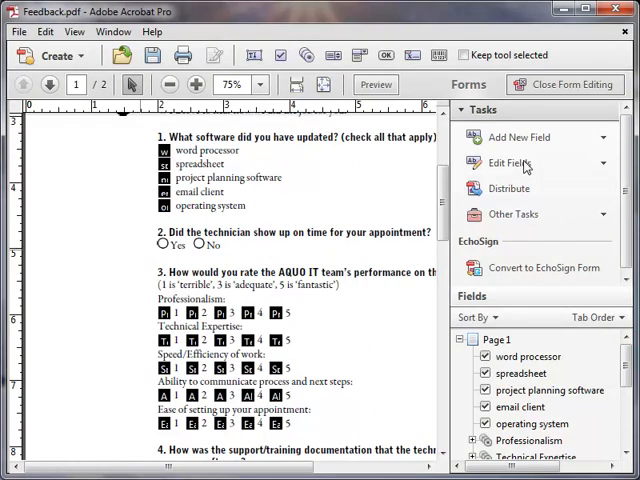
{"action": "mouse_move", "coordinate": [530, 137]}
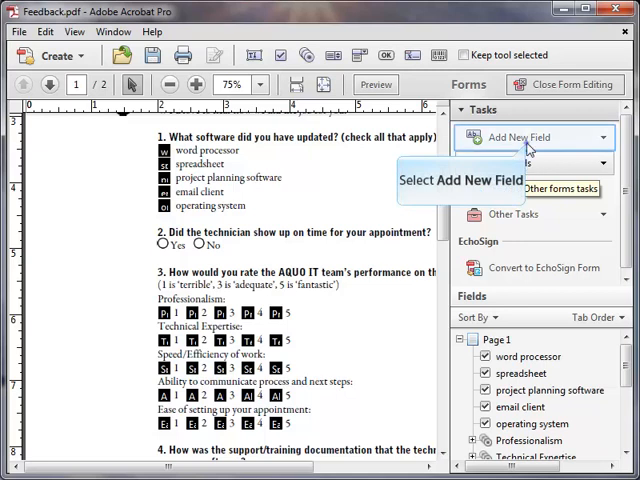
Place a radio button on question 2's Yes, with choice Yes and group On Time
{"action": "left_click", "coordinate": [535, 137]}
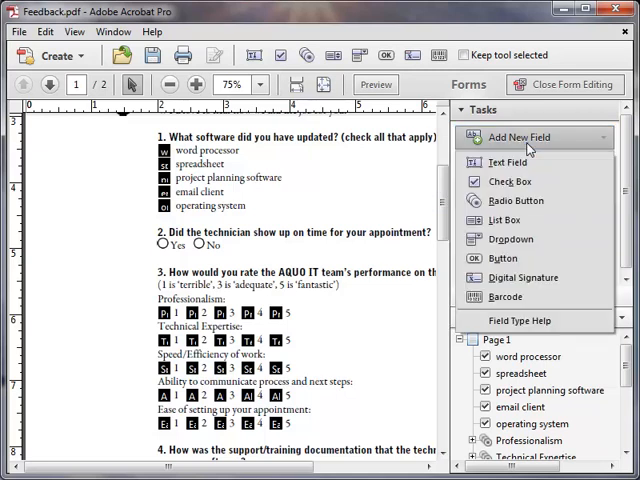
{"action": "mouse_move", "coordinate": [518, 200]}
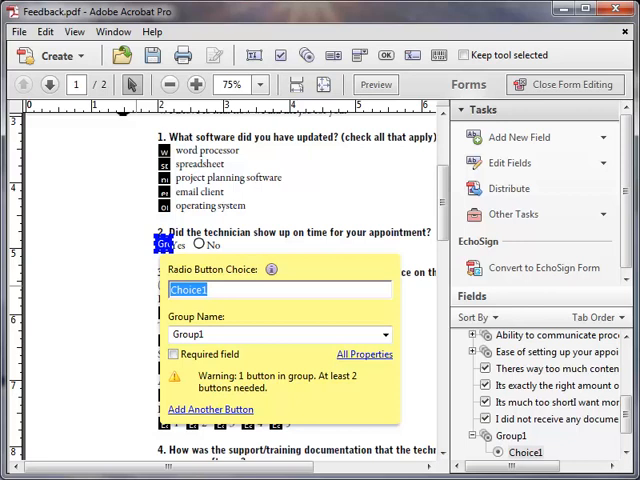
{"action": "type", "text": "Yes"}
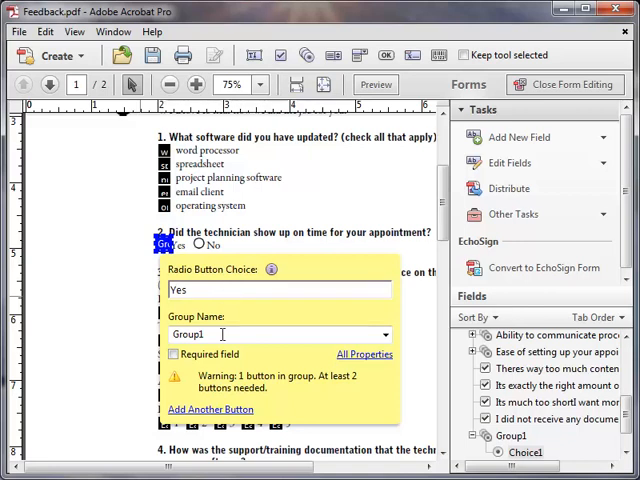
{"action": "double_click", "coordinate": [188, 333]}
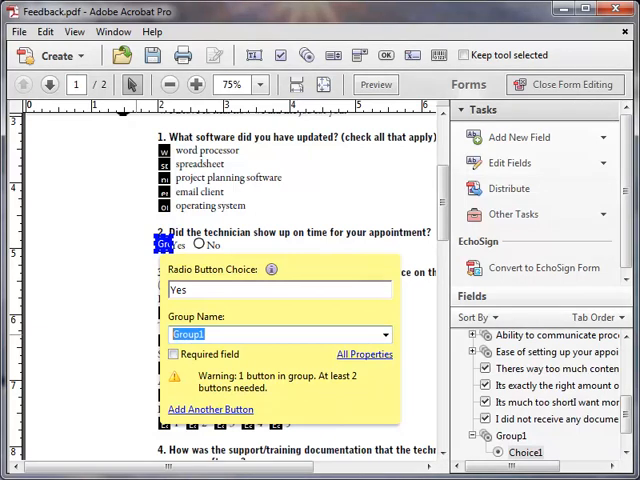
{"action": "type", "text": "On Time"}
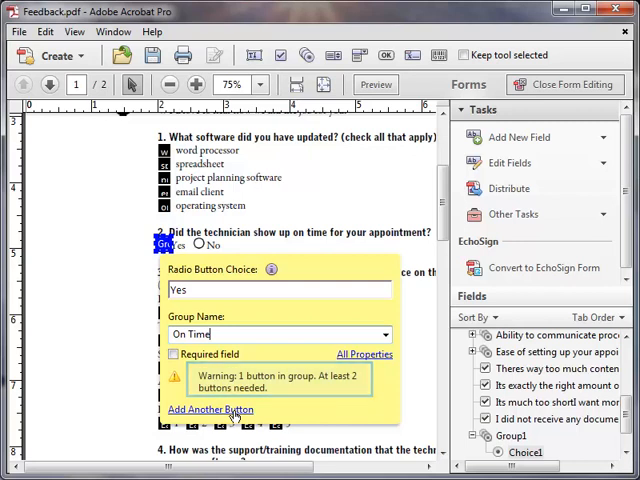
{"action": "mouse_move", "coordinate": [209, 409]}
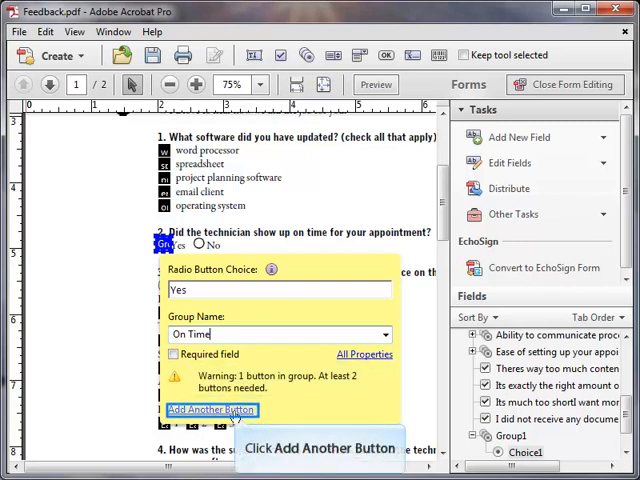
Add a second radio button on question 2's No, with choice No in On Time
{"action": "left_click", "coordinate": [213, 409]}
{"action": "type", "text": "No"}
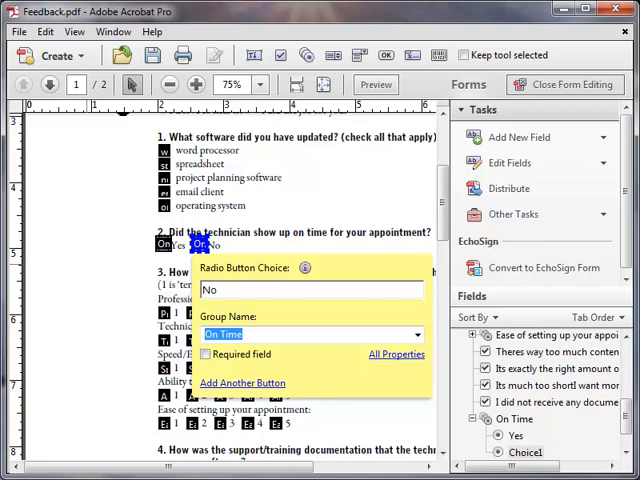
{"action": "left_click", "coordinate": [202, 243]}
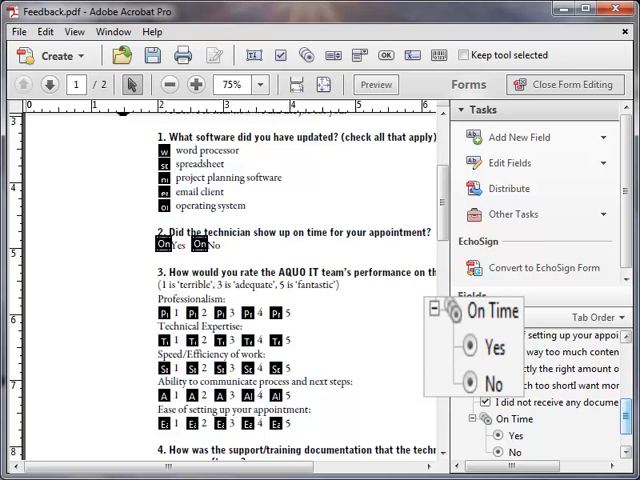
{"action": "scroll", "scroll_direction": "down", "scroll_amount": 3}
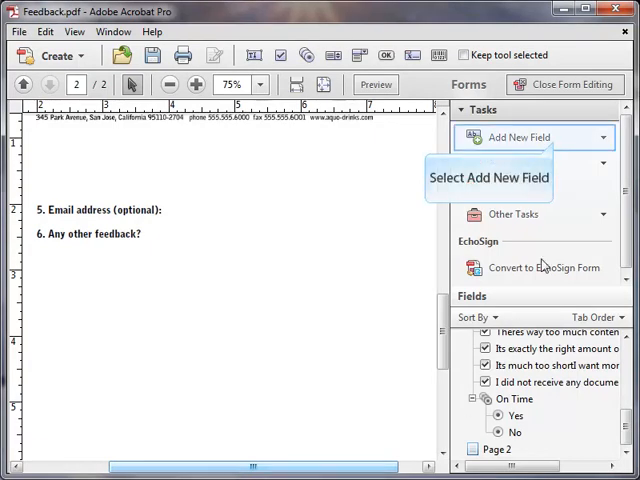
Add a text field named 'email address' on page 2 and stretch it to the right margin
{"action": "left_click", "coordinate": [533, 137]}
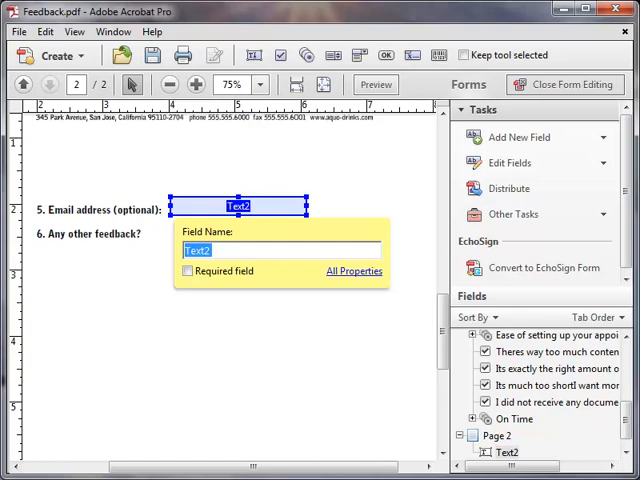
{"action": "type", "text": "email address"}
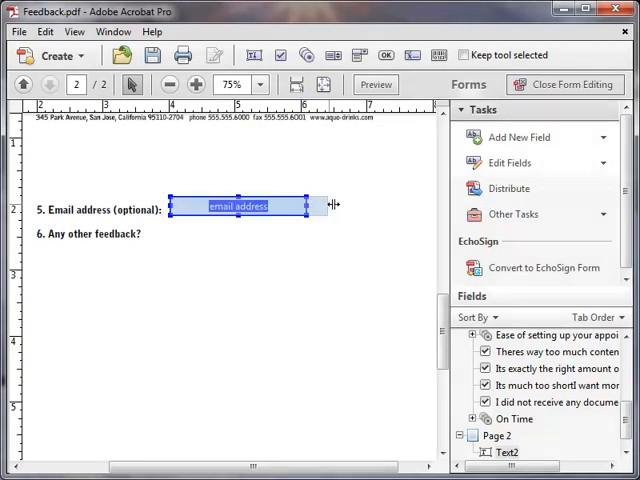
{"action": "left_click_drag", "start_coordinate": [320, 205], "coordinate": [435, 205]}
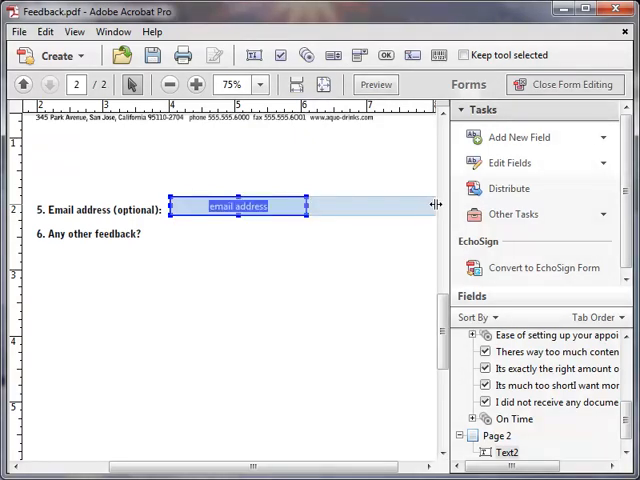
{"action": "left_click_drag", "start_coordinate": [308, 206], "coordinate": [435, 206]}
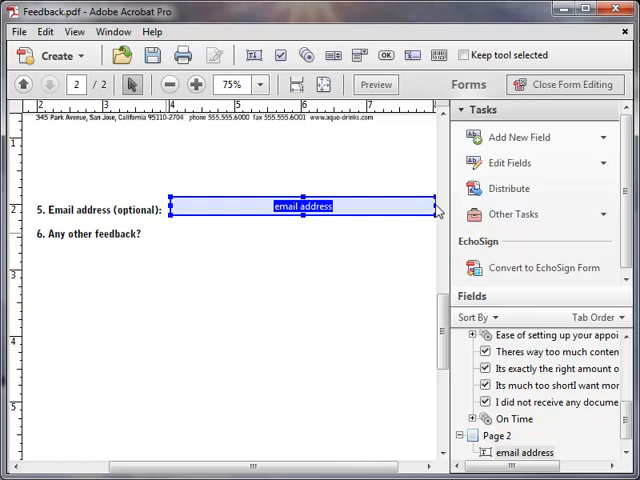
{"action": "mouse_move", "coordinate": [531, 137]}
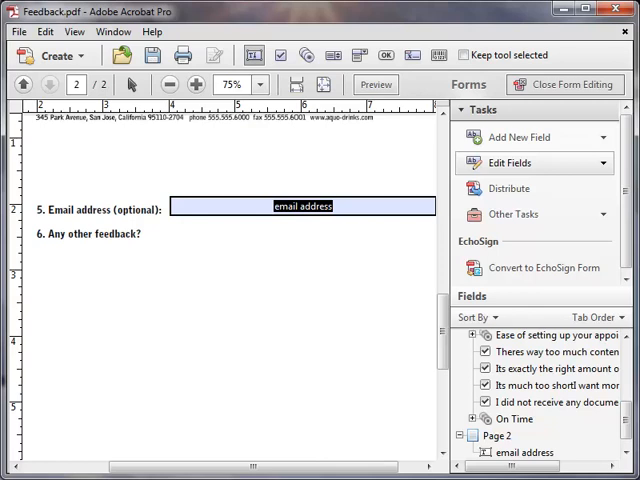
Draw a text field named 'feedback' under question 6 and size it to fill the space
{"action": "left_click_drag", "start_coordinate": [35, 248], "coordinate": [170, 270]}
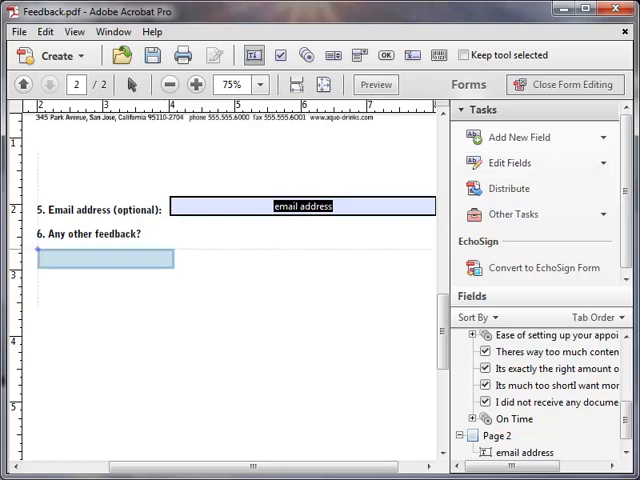
{"action": "left_click", "coordinate": [105, 257]}
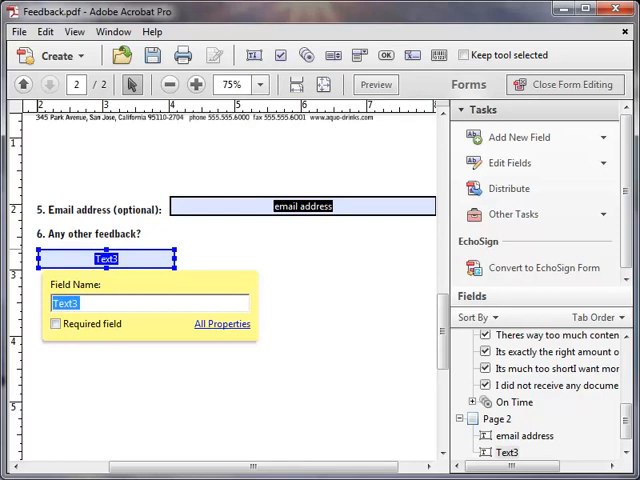
{"action": "type", "text": "feedback"}
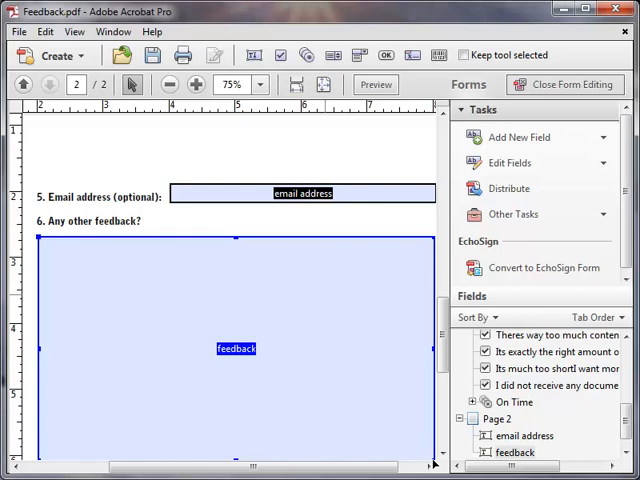
{"action": "right_click", "coordinate": [236, 348]}
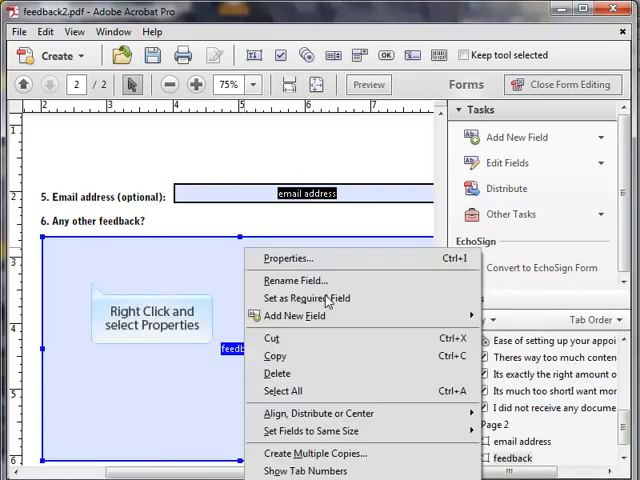
Set the feedback field's options to Multi-line, Scroll long text, and a 750-character limit
{"action": "left_click", "coordinate": [289, 258]}
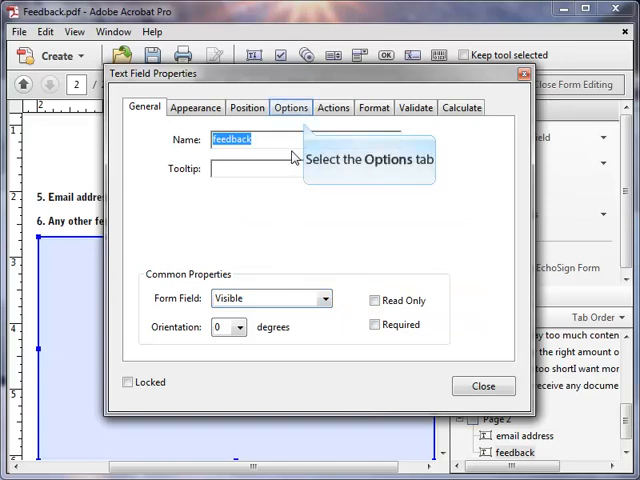
{"action": "left_click", "coordinate": [291, 107]}
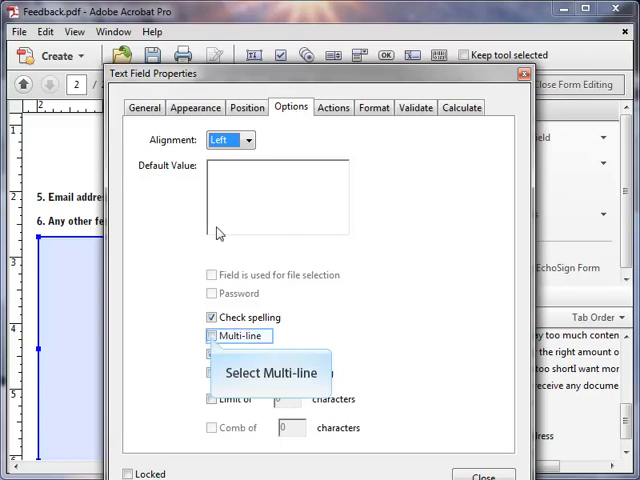
{"action": "left_click", "coordinate": [212, 335]}
{"action": "type", "text": "7"}
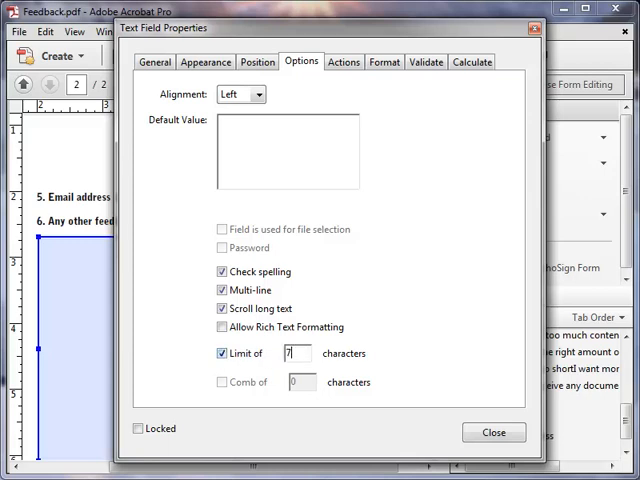
{"action": "type", "text": "50"}
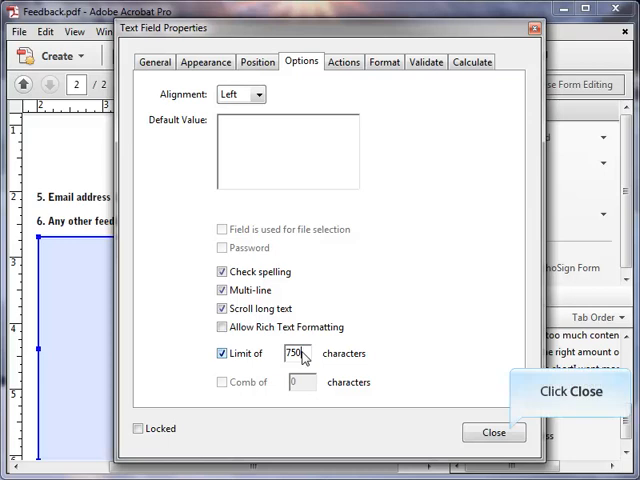
{"action": "left_click", "coordinate": [511, 432]}
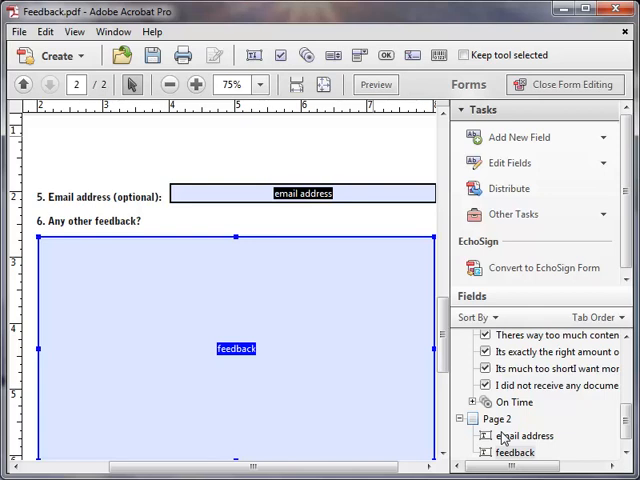
{"action": "mouse_move", "coordinate": [376, 84]}
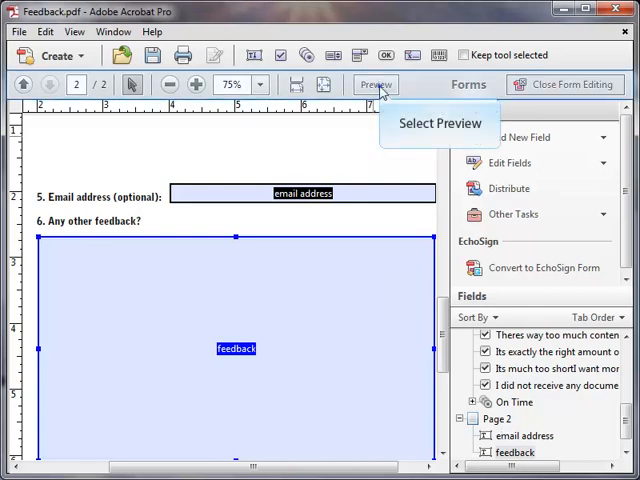
Preview the form, toggle Highlight Existing Fields on and off, then return to editing
{"action": "left_click", "coordinate": [382, 83]}
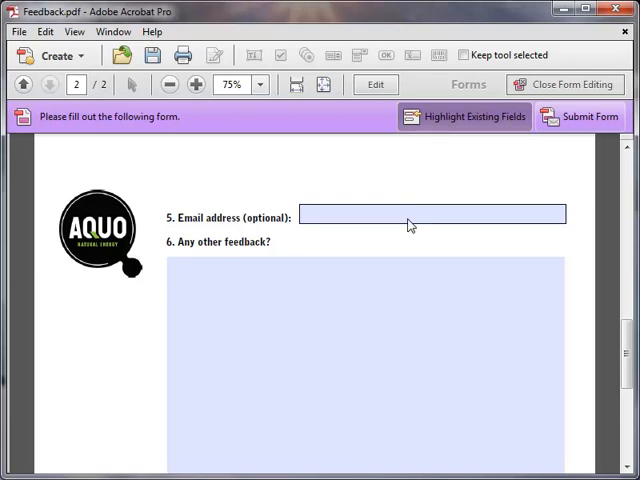
{"action": "mouse_move", "coordinate": [463, 116]}
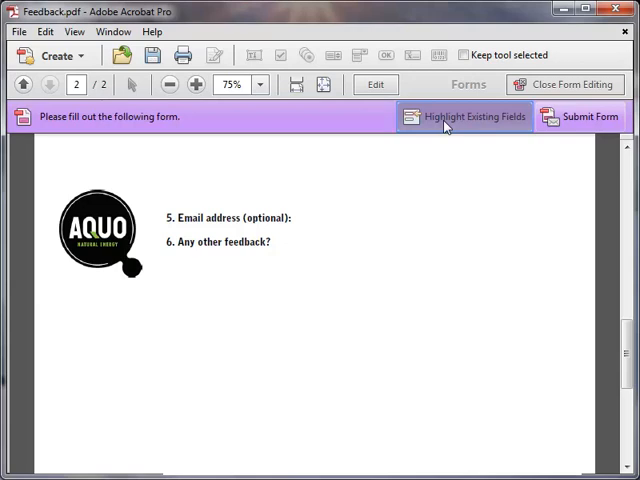
{"action": "left_click", "coordinate": [469, 116]}
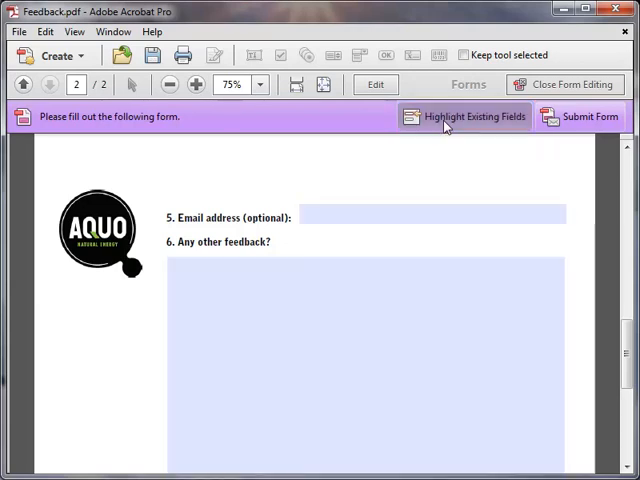
{"action": "mouse_move", "coordinate": [448, 124]}
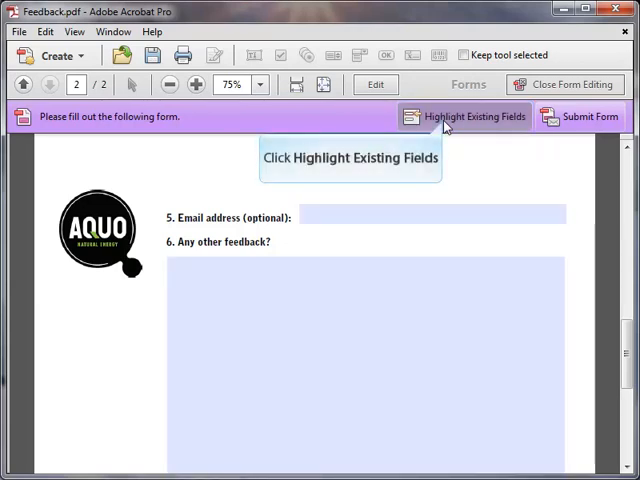
{"action": "left_click", "coordinate": [467, 116]}
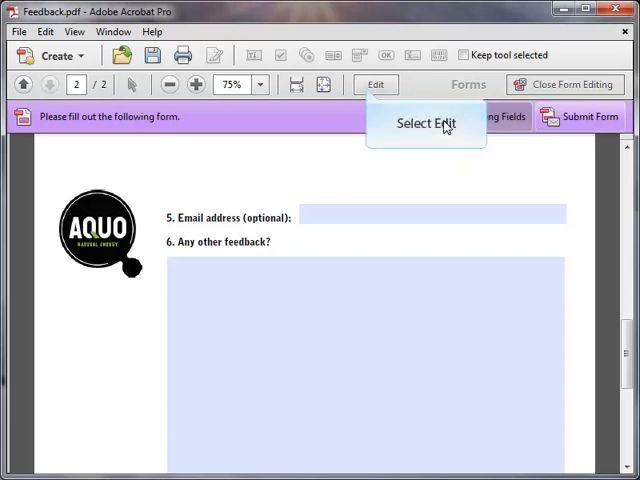
{"action": "left_click", "coordinate": [425, 123]}
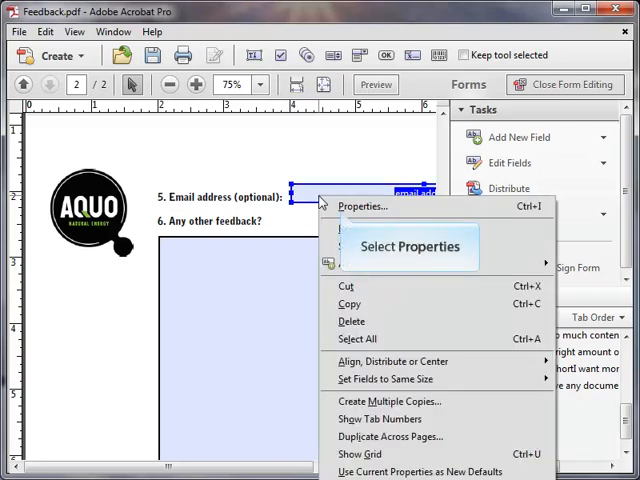
Set thin solid black borders in Appearance properties for the email address and feedback fields
{"action": "left_click", "coordinate": [360, 206]}
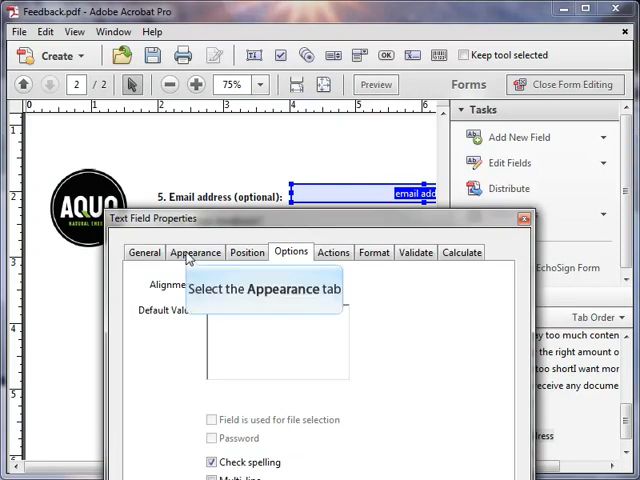
{"action": "left_click", "coordinate": [195, 252]}
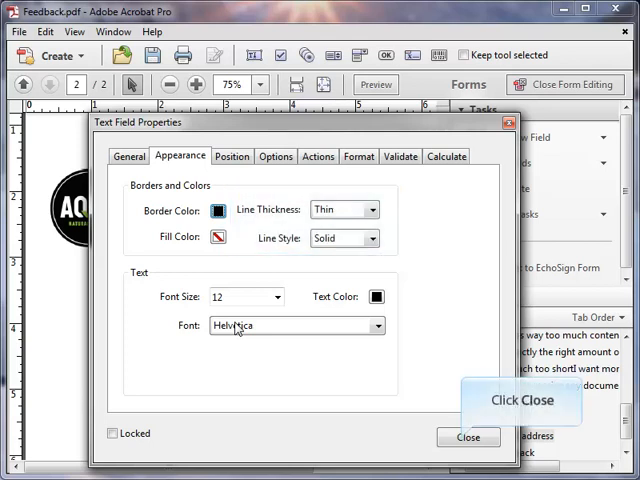
{"action": "left_click", "coordinate": [469, 437]}
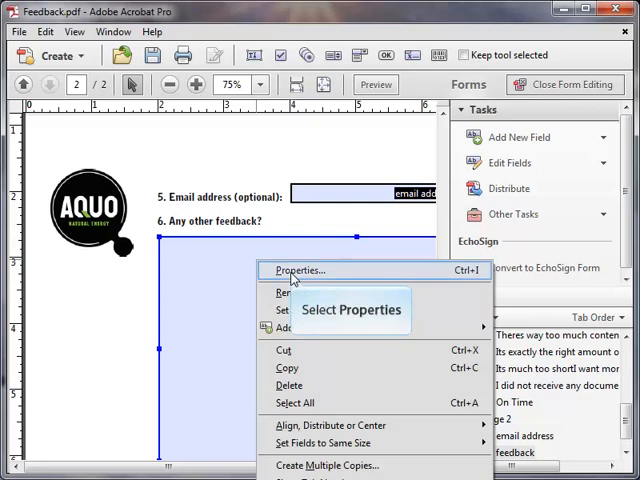
{"action": "left_click", "coordinate": [299, 270]}
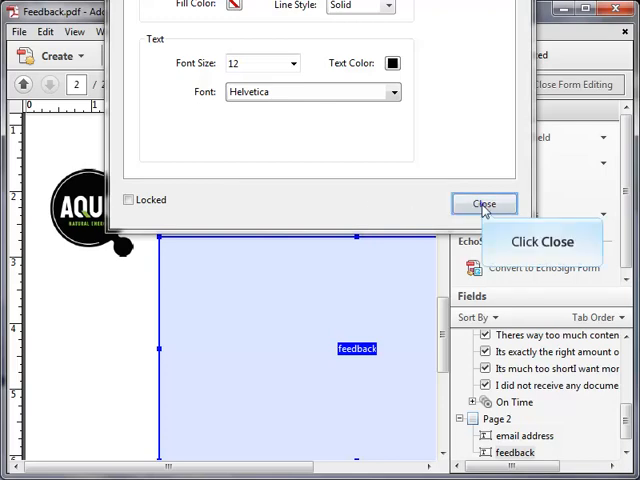
{"action": "left_click", "coordinate": [484, 204]}
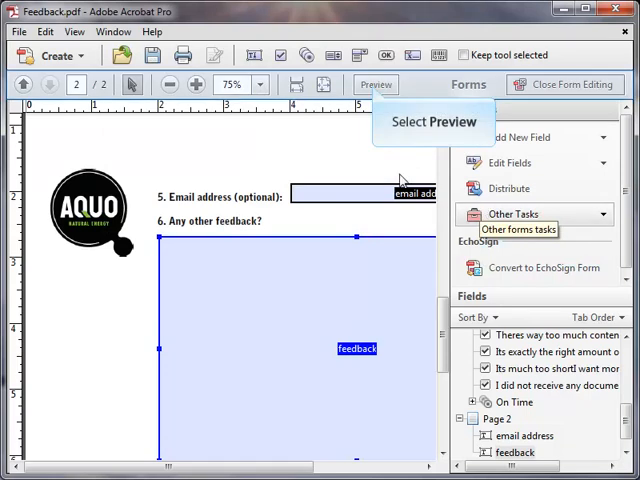
Preview the bordered form and Tab through the page 1 fields onto page 2
{"action": "left_click", "coordinate": [370, 84]}
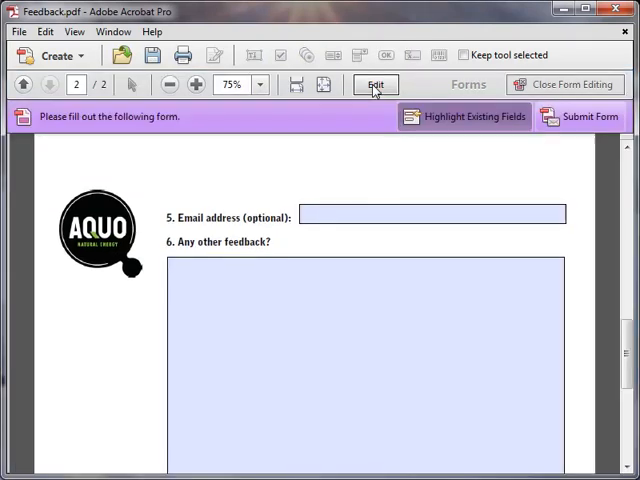
{"action": "mouse_move", "coordinate": [465, 116]}
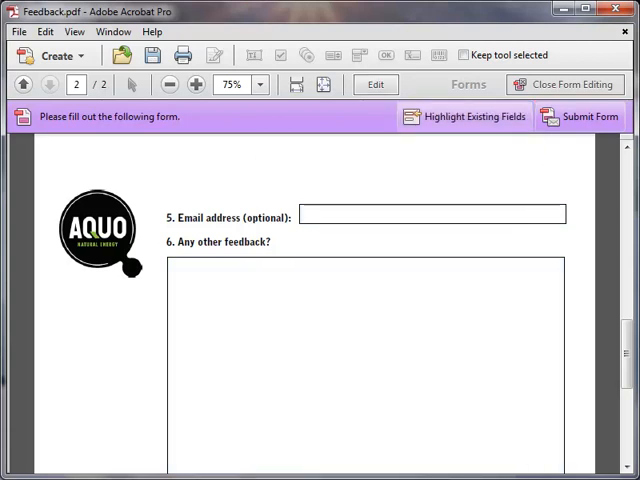
{"action": "left_click", "coordinate": [469, 116]}
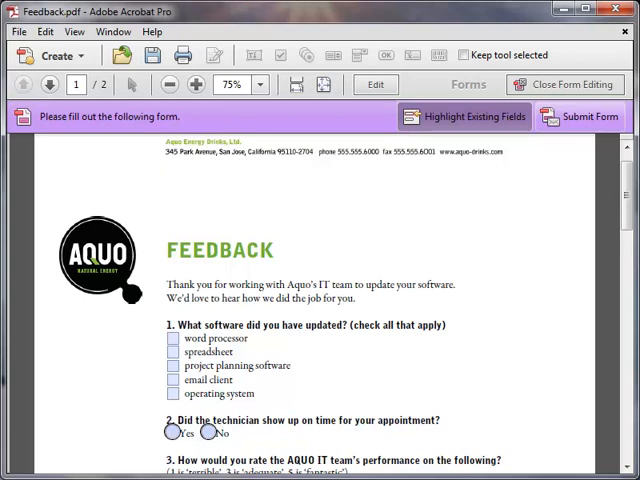
{"action": "left_click", "coordinate": [173, 338]}
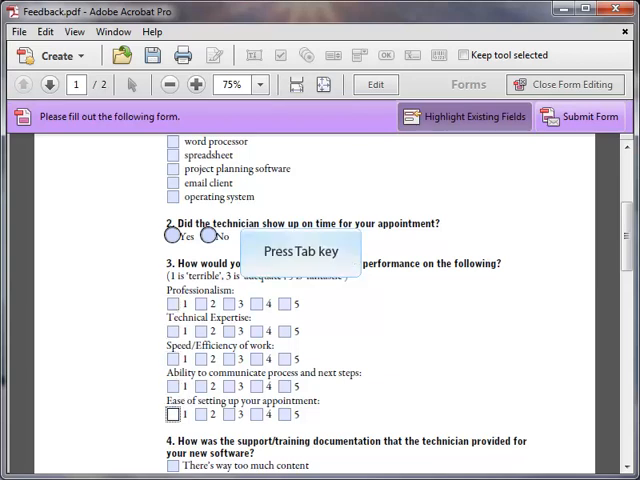
{"action": "scroll", "scroll_direction": "down", "scroll_amount": 3}
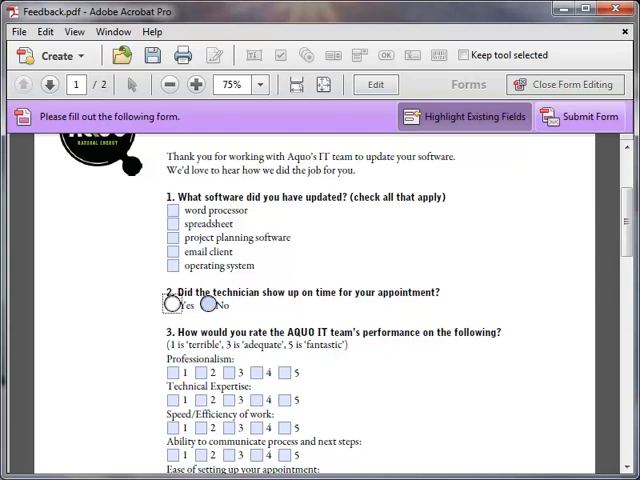
{"action": "left_click", "coordinate": [49, 83]}
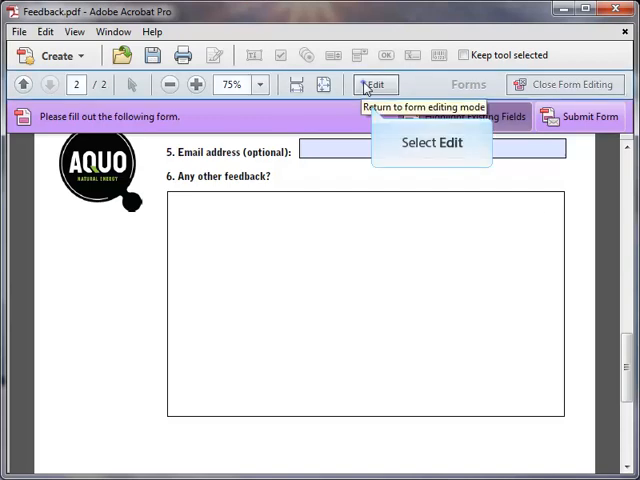
Return to form editing and move On Time to follow operating system in the field order
{"action": "left_click", "coordinate": [378, 83]}
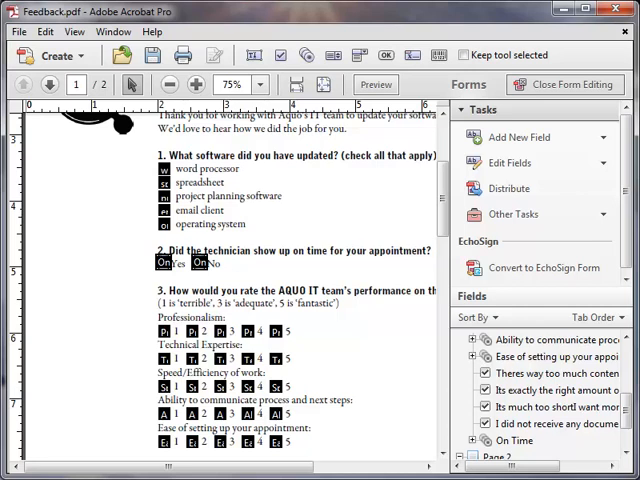
{"action": "left_click", "coordinate": [555, 356]}
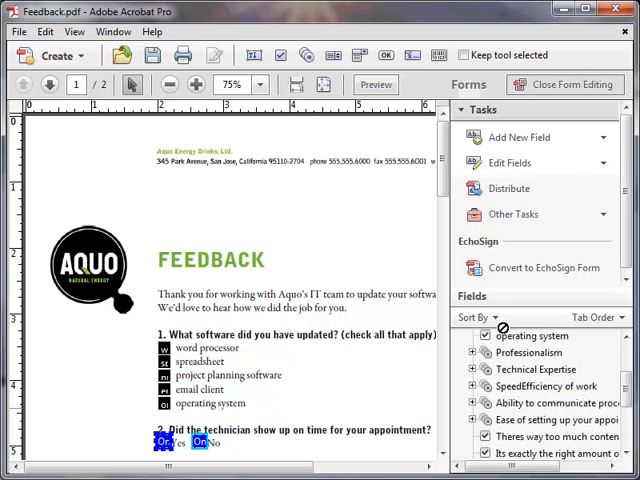
{"action": "scroll", "scroll_direction": "down", "scroll_amount": 3}
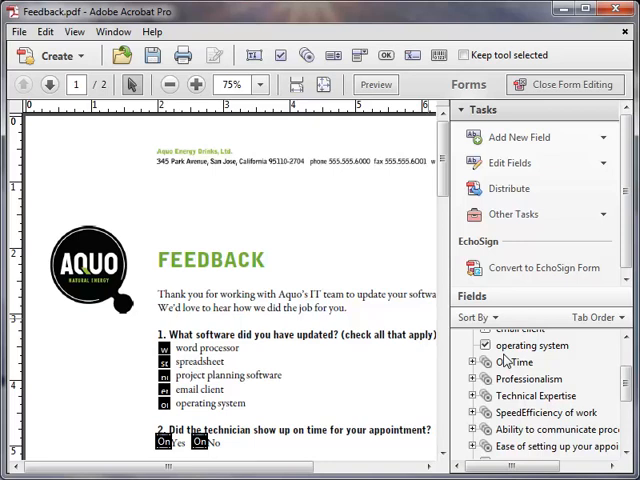
{"action": "mouse_move", "coordinate": [375, 84]}
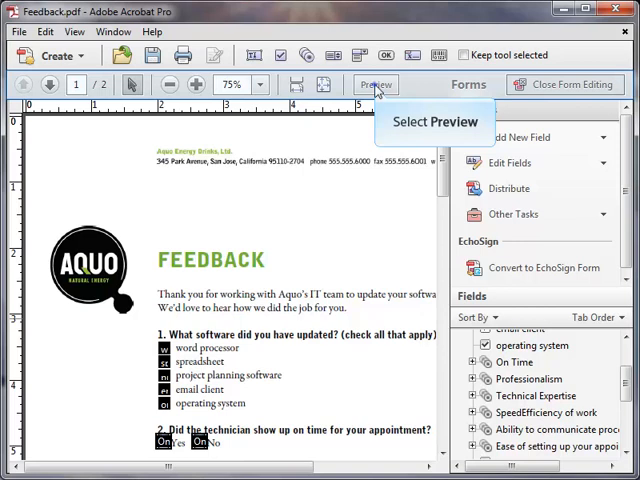
Preview the form to check the tab order, then go back to editing
{"action": "left_click", "coordinate": [378, 84]}
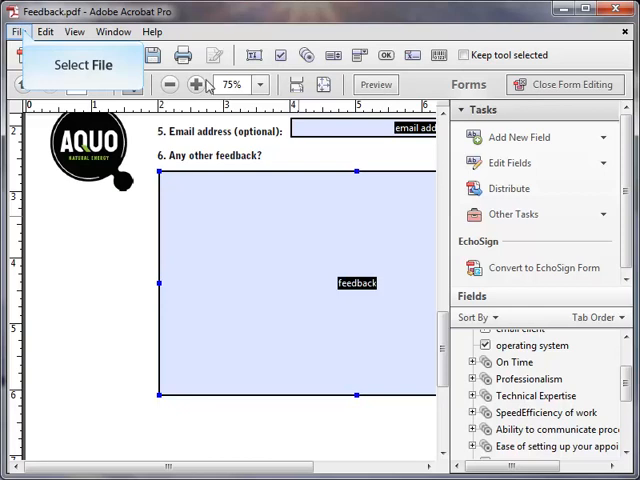
{"action": "left_click", "coordinate": [13, 32]}
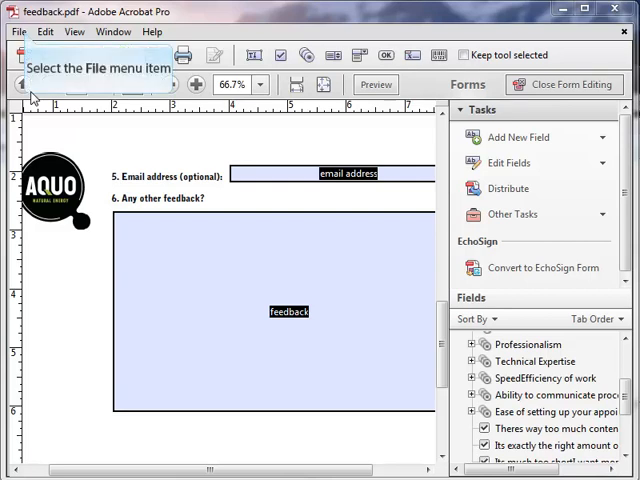
{"action": "left_click", "coordinate": [16, 33]}
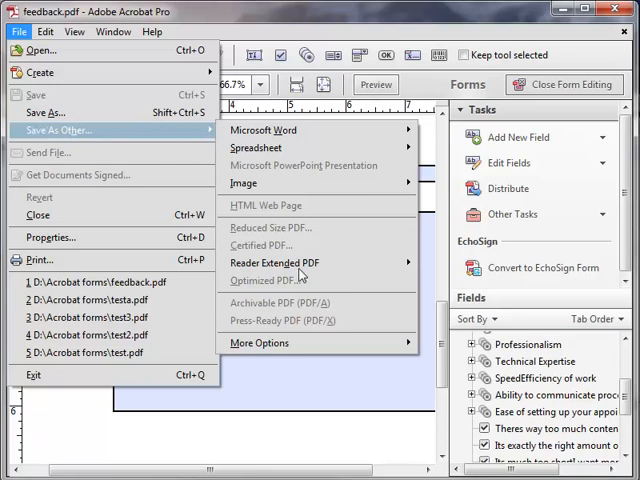
{"action": "mouse_move", "coordinate": [300, 270]}
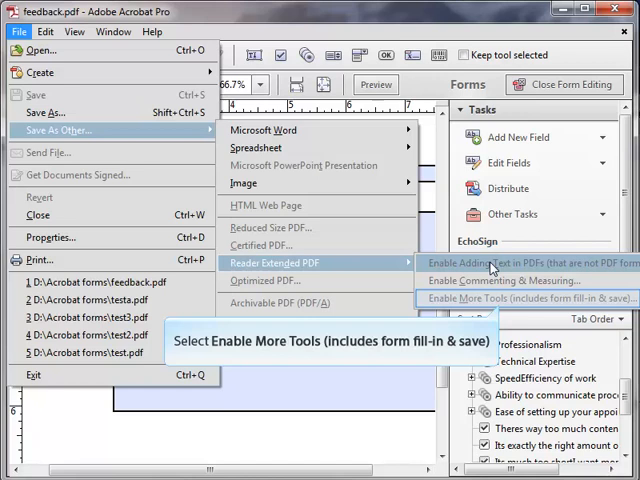
{"action": "mouse_move", "coordinate": [505, 303]}
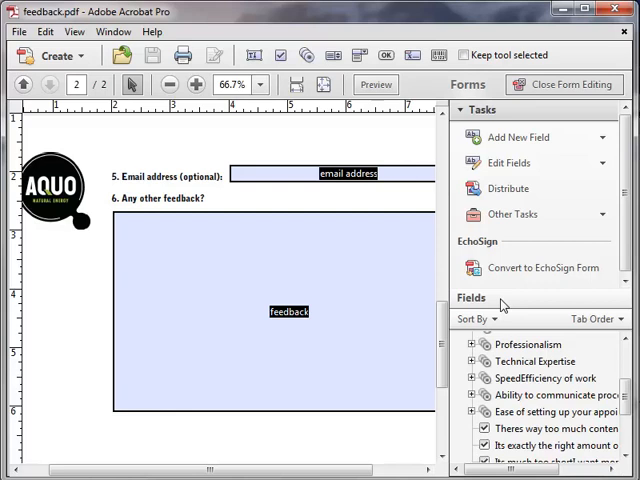
{"action": "mouse_move", "coordinate": [55, 55]}
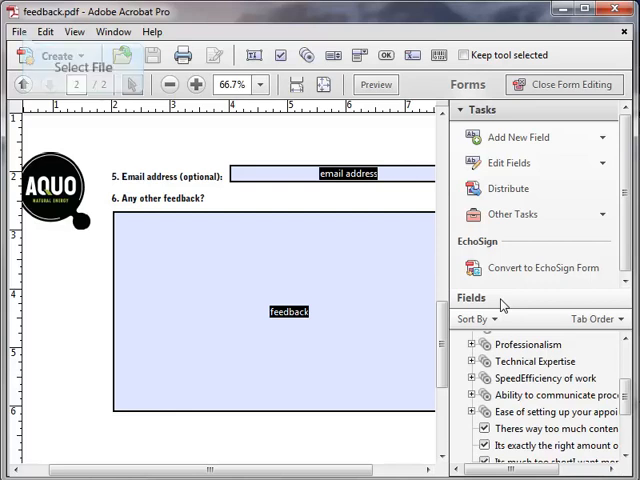
Close feedback.pdf and reopen it from Open a Recent File
{"action": "left_click", "coordinate": [16, 32]}
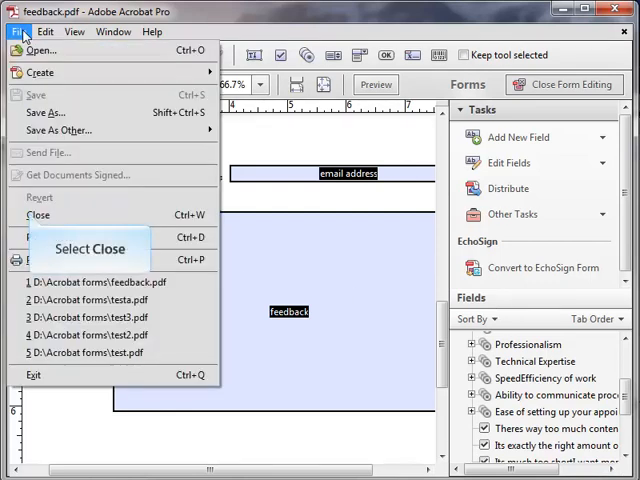
{"action": "left_click", "coordinate": [38, 213]}
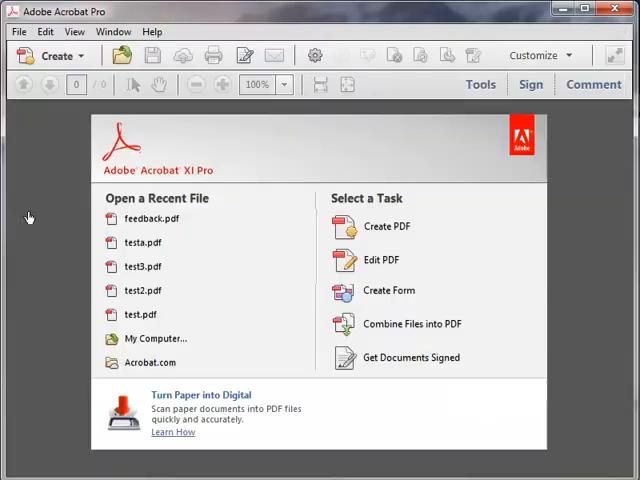
{"action": "left_click", "coordinate": [152, 218]}
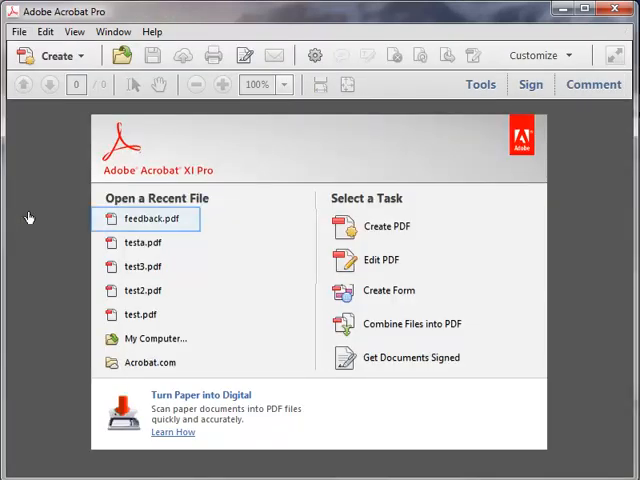
{"action": "double_click", "coordinate": [151, 218]}
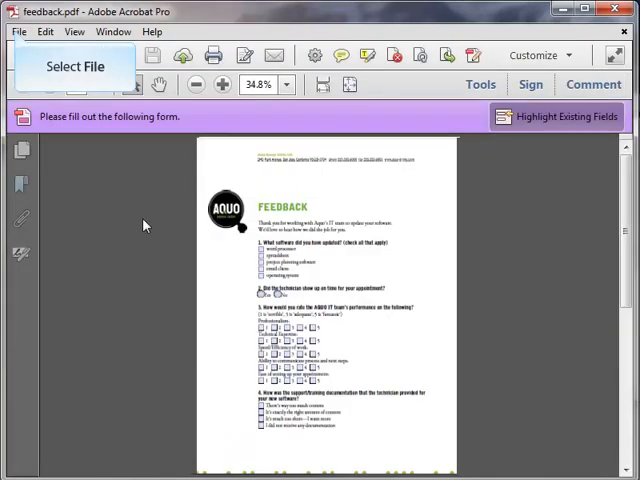
Enable Reader usage rights and save, choosing feedback.pdf to overwrite
{"action": "left_click", "coordinate": [17, 33]}
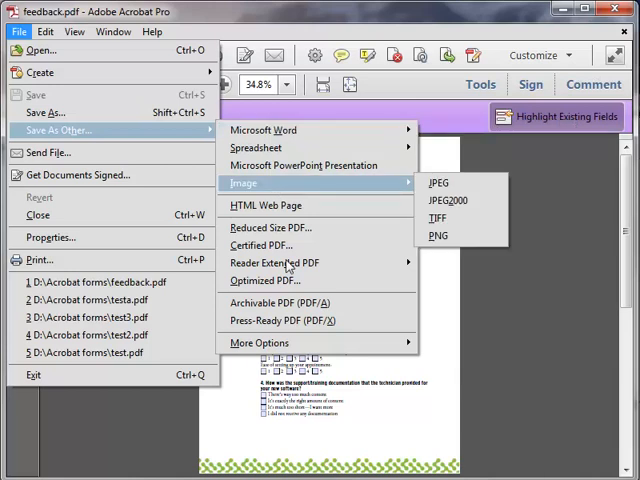
{"action": "mouse_move", "coordinate": [290, 262]}
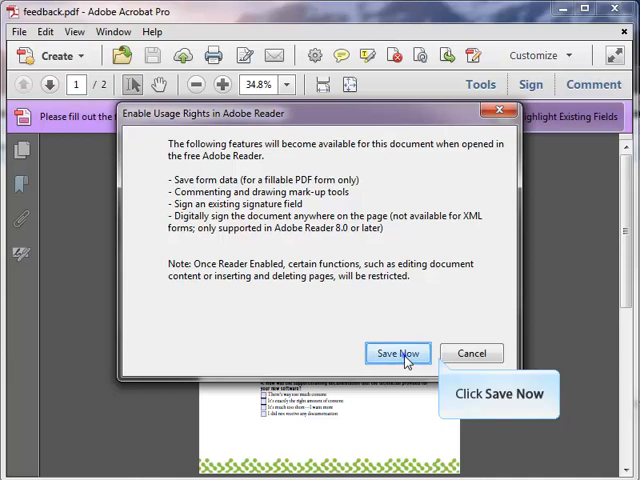
{"action": "left_click", "coordinate": [397, 353]}
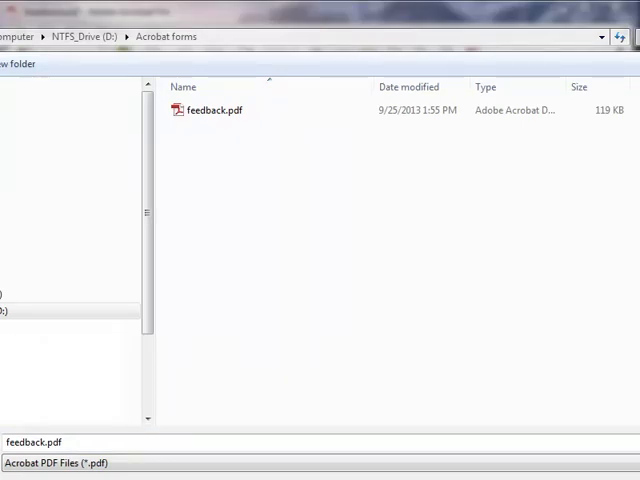
{"action": "double_click", "coordinate": [211, 110]}
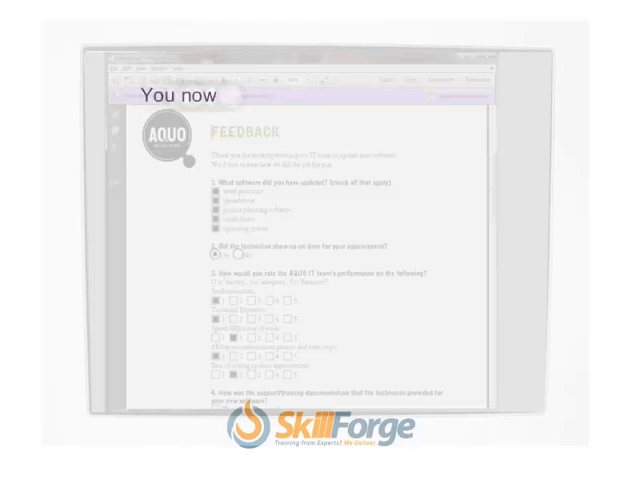